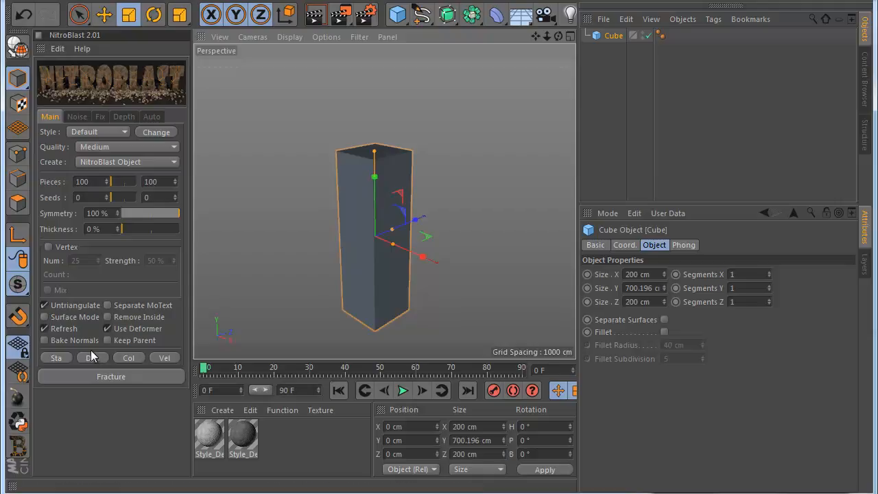
Make the cube a static NitroBlast object, add a NitroBlast2Bomb and raise it to the pillar's top.
left_click(110, 376)
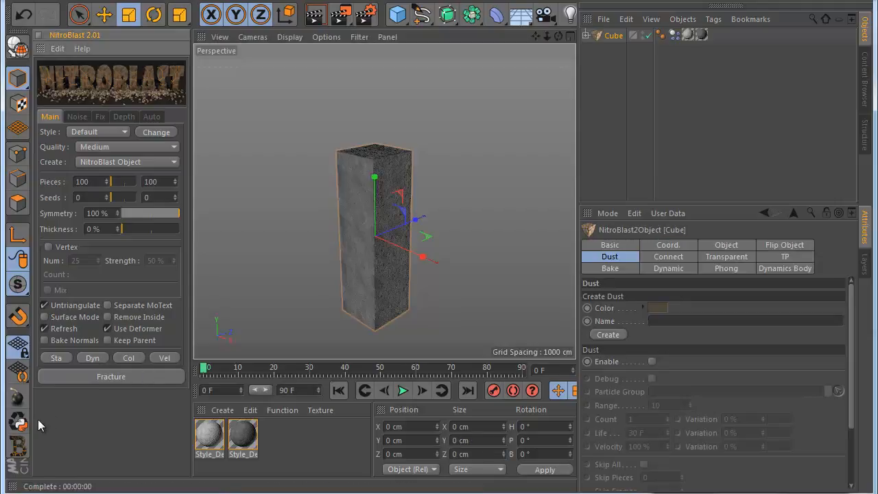
left_click(17, 400)
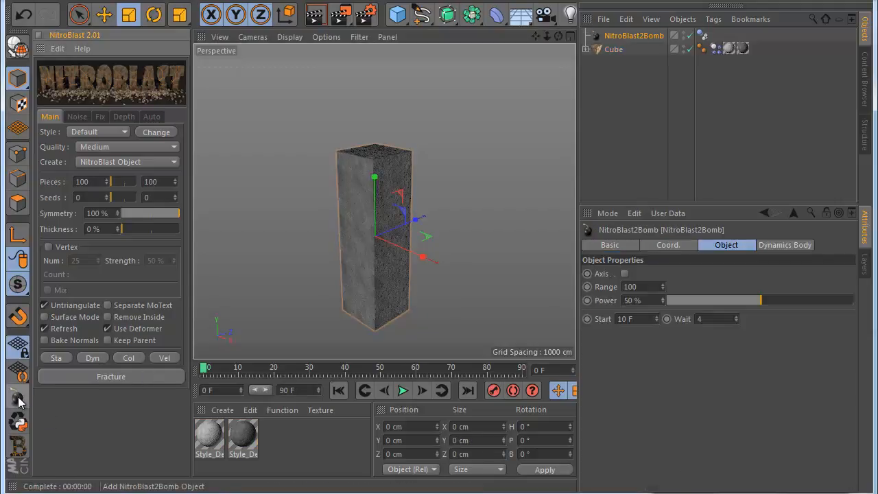
left_click_drag(373, 176, 373, 112)
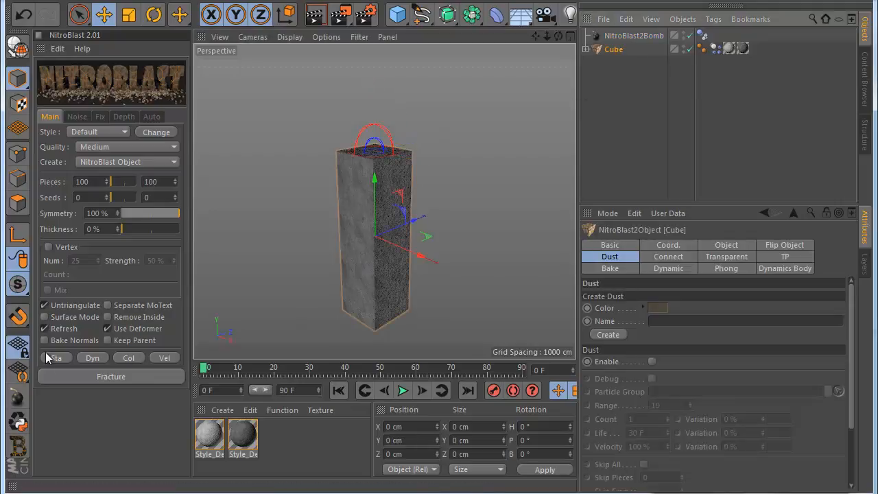
mouse_move(404, 390)
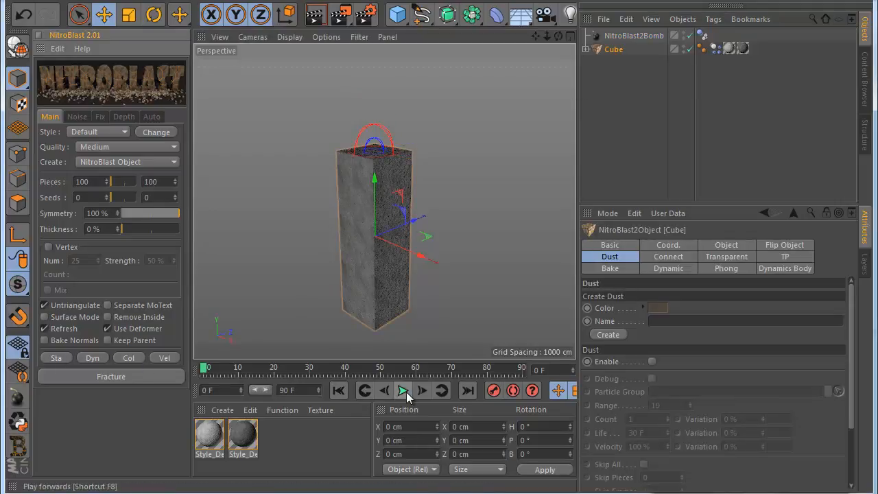
left_click(403, 390)
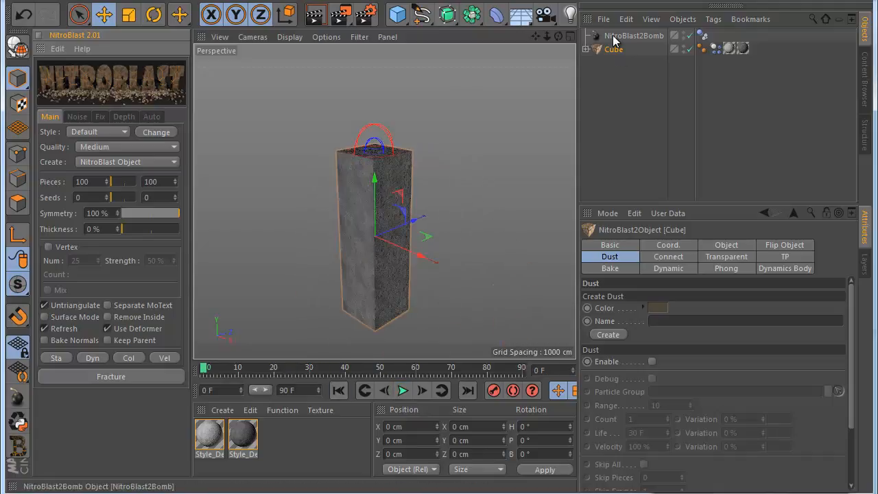
Select the bomb and play then rewind the timeline to watch the blast.
left_click(633, 35)
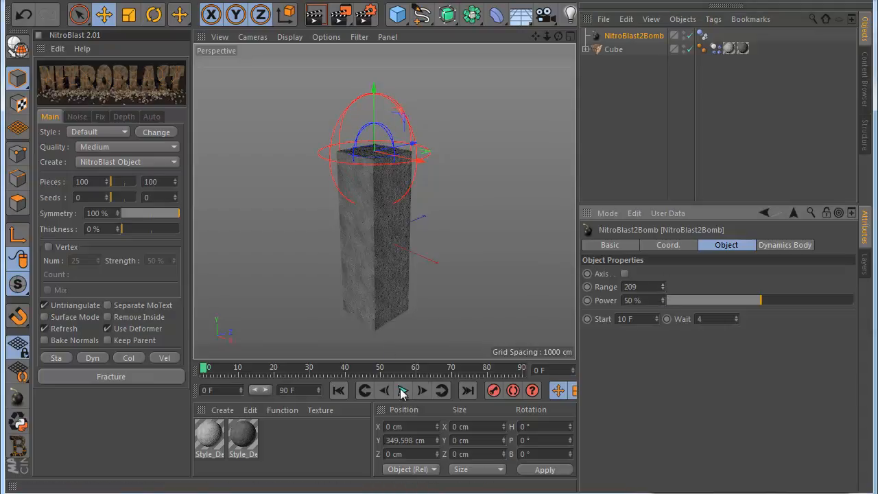
left_click(403, 389)
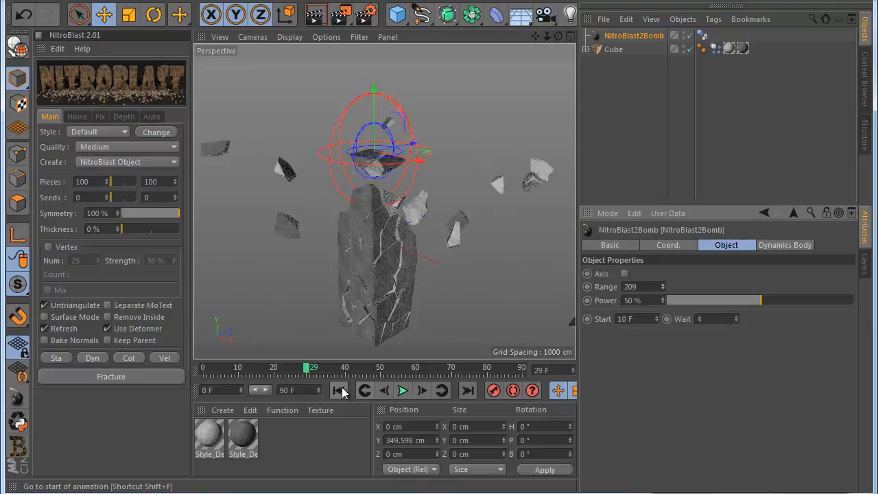
left_click(337, 389)
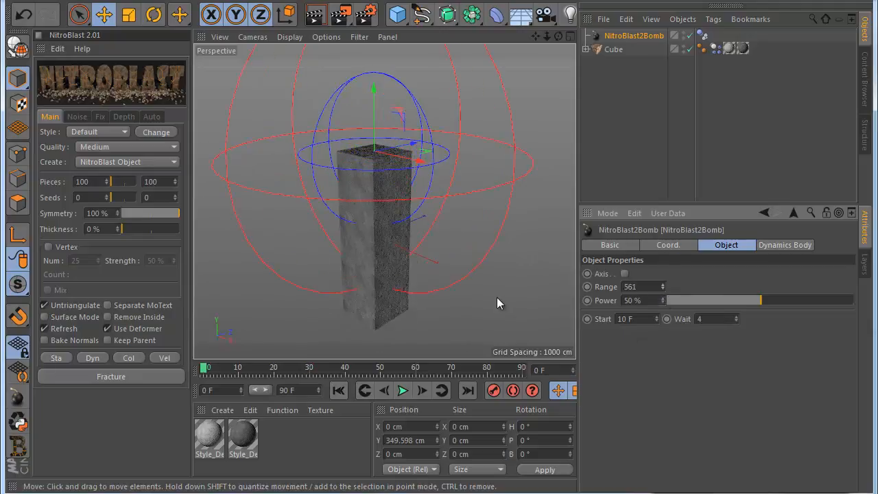
Widen the bomb's Range to 521 and lower its Power to 39%.
left_click(403, 389)
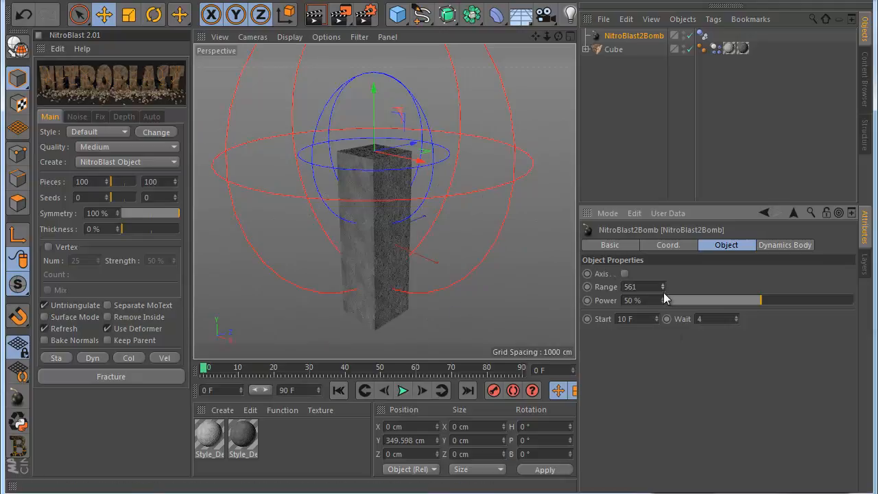
left_click_drag(742, 299, 670, 299)
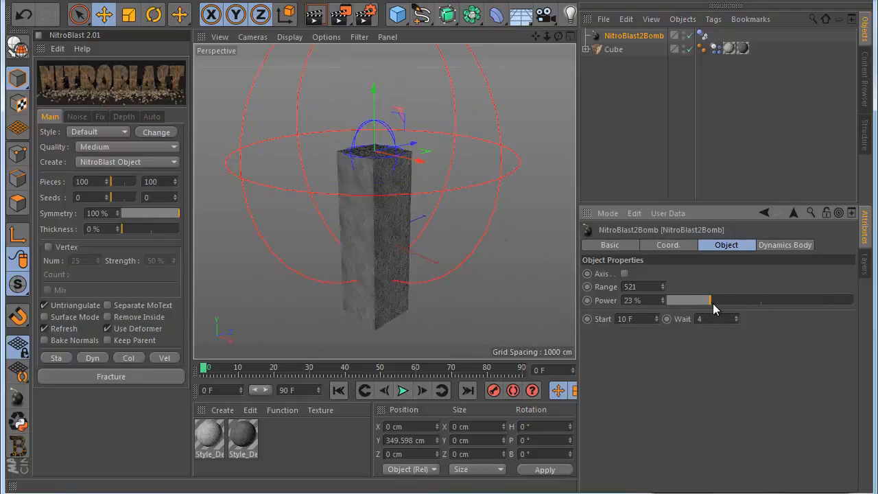
left_click_drag(689, 301, 716, 300)
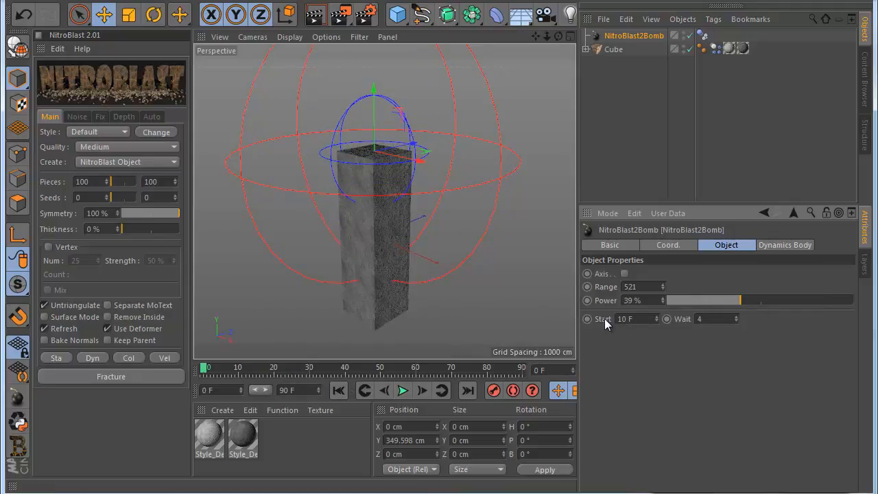
Replay the pillar blast with the bomb's Range at 338 and Wait at 10.
left_click(404, 390)
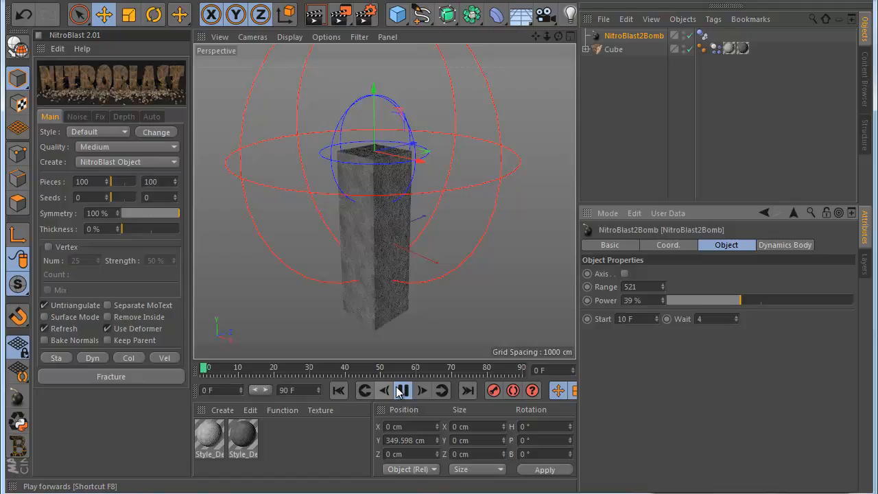
left_click(400, 389)
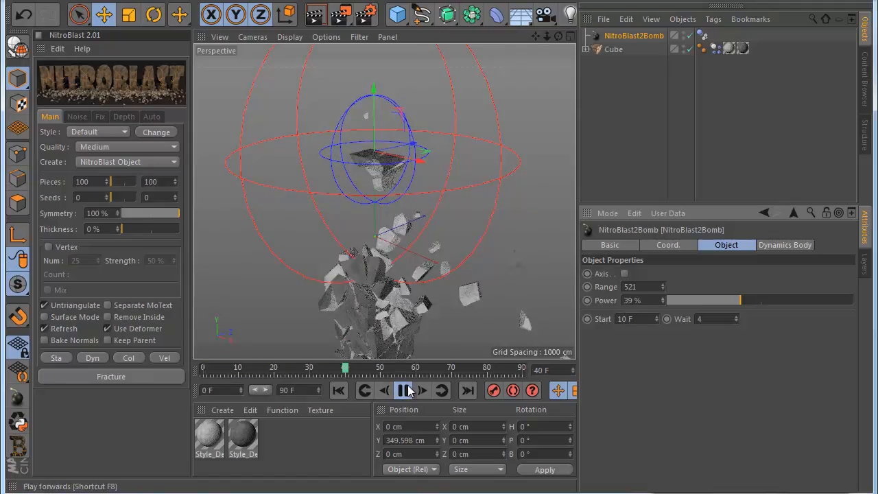
left_click(404, 390)
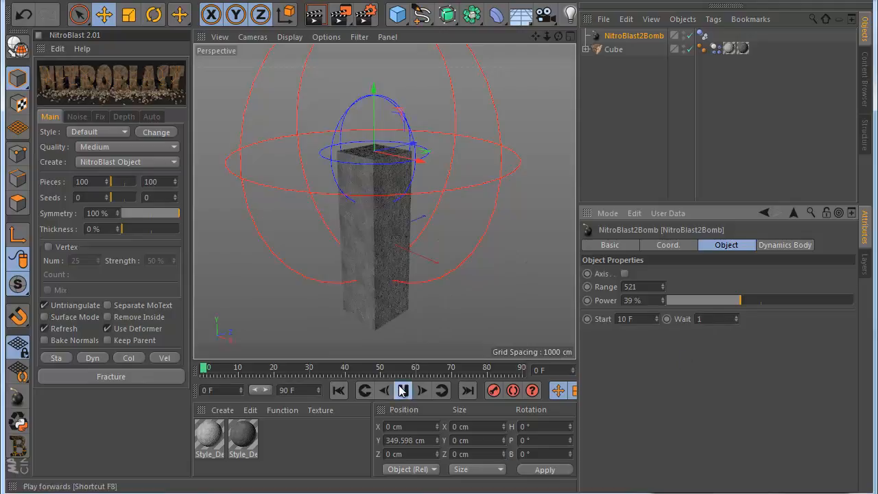
left_click(403, 390)
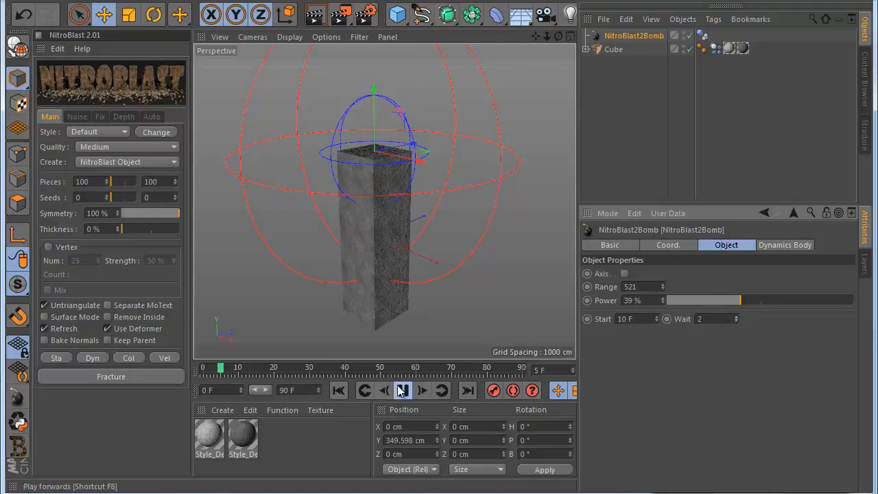
Raise the bomb's Power to 66% and replay the blast several times to check the debris.
left_click_drag(724, 299, 720, 299)
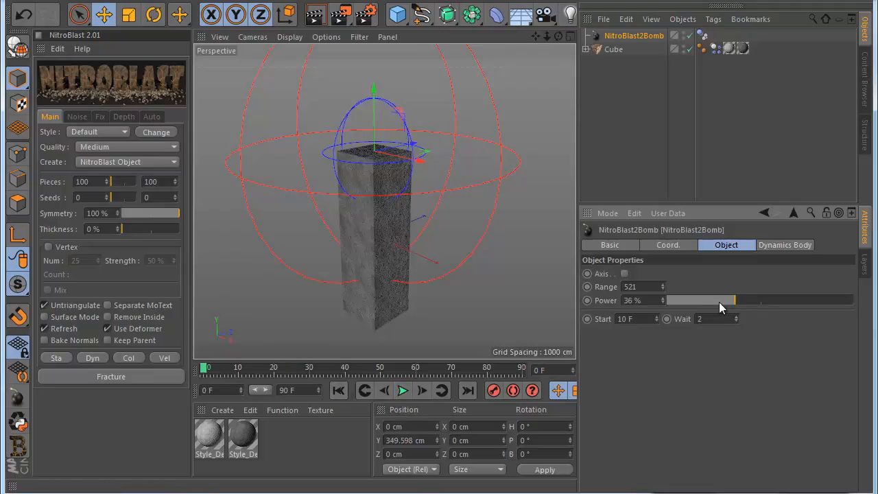
left_click_drag(699, 299, 793, 299)
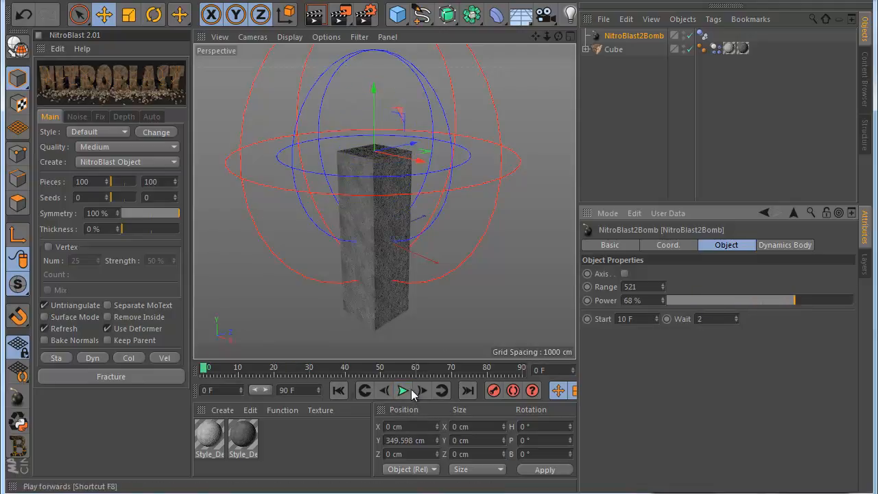
left_click(403, 389)
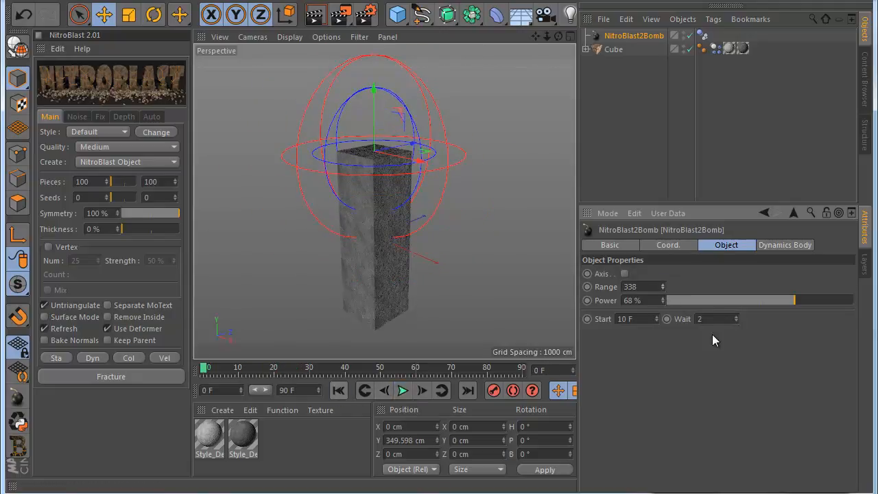
left_click(403, 389)
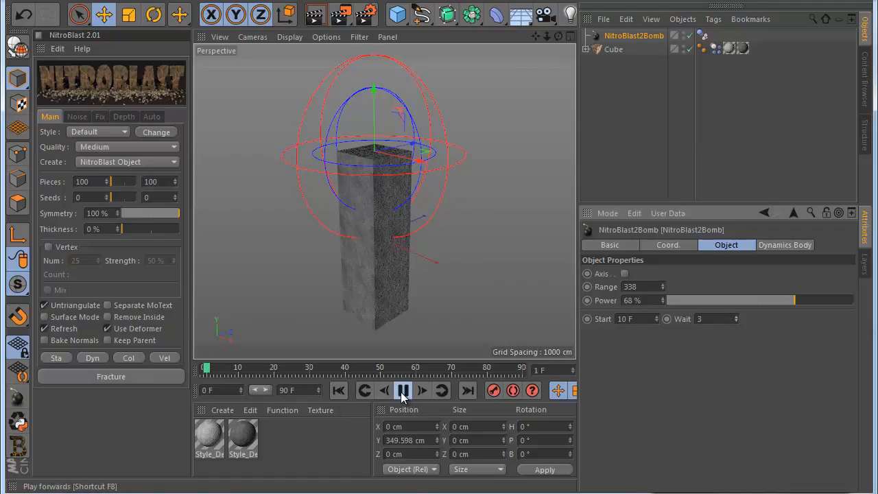
left_click(403, 390)
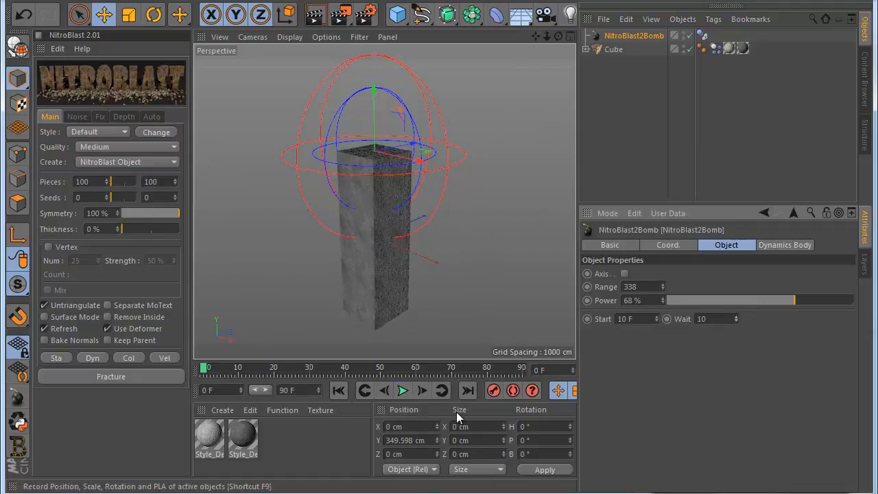
left_click(403, 389)
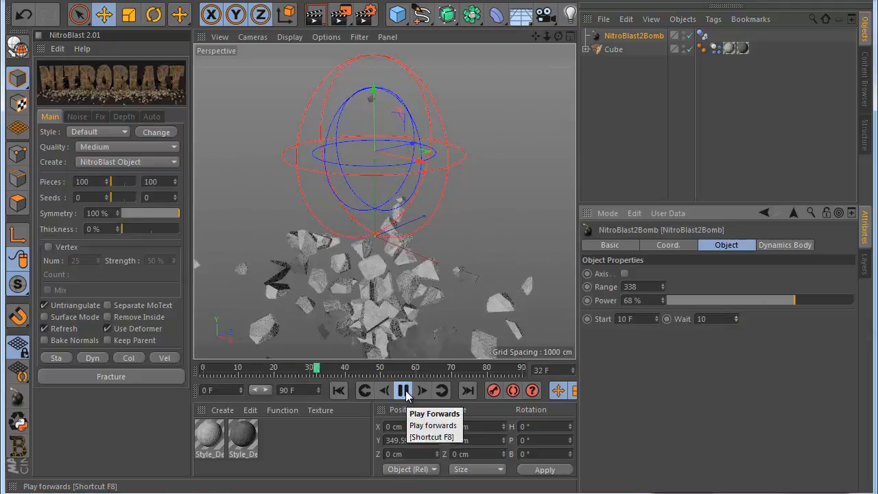
left_click(403, 389)
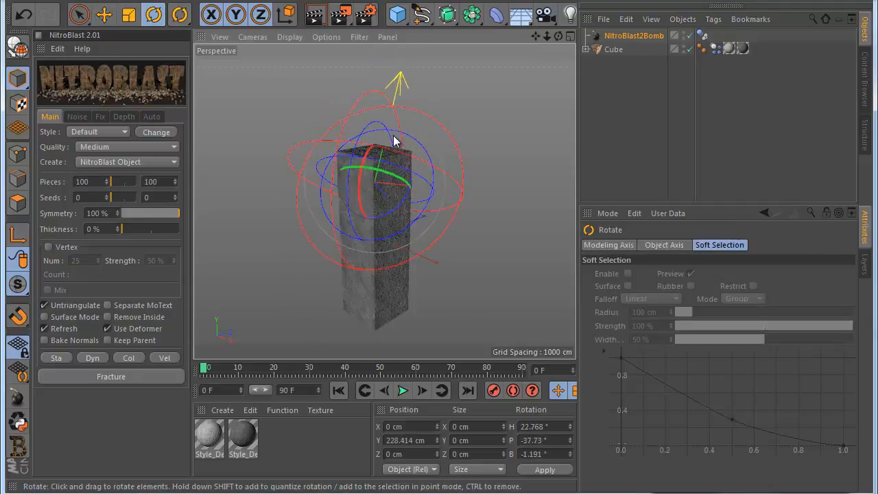
Rotate the bomb over the pillar to a new blast direction and play the explosion.
left_click_drag(395, 140, 336, 181)
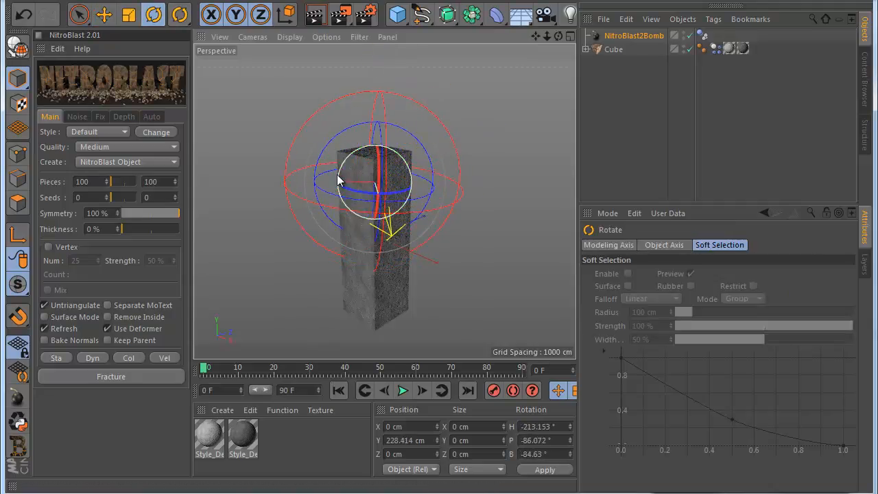
left_click_drag(336, 181, 395, 131)
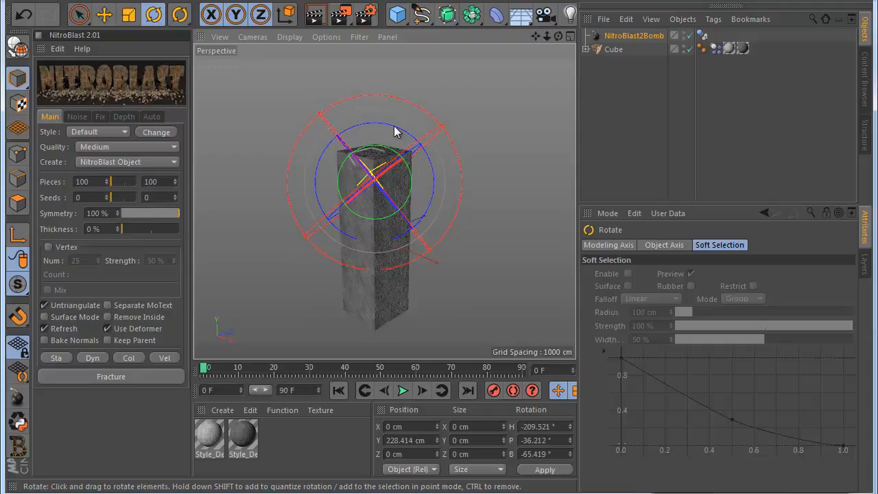
left_click(403, 389)
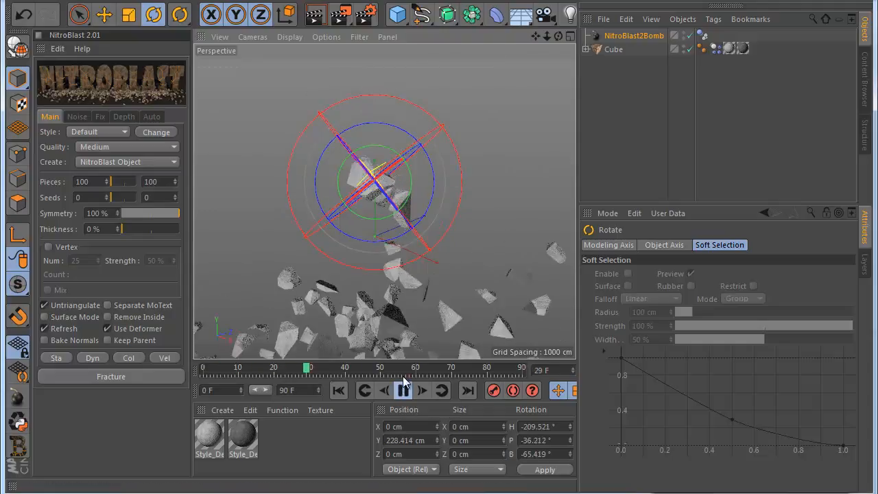
left_click(403, 390)
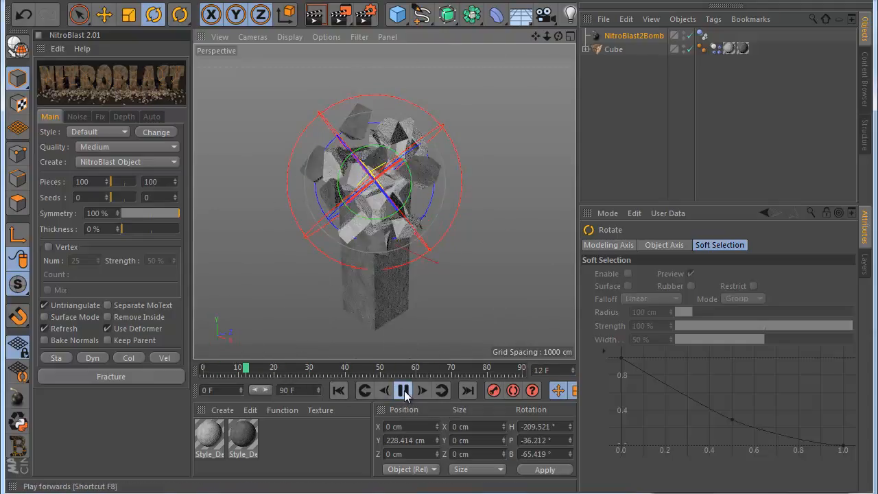
left_click(403, 390)
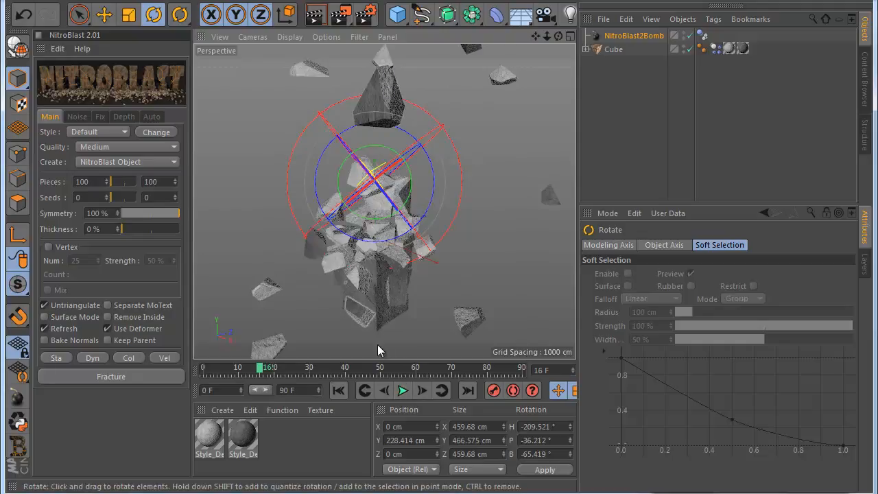
Rewind to the first frame and replay the pillar explosion, returning to the start.
left_click(338, 390)
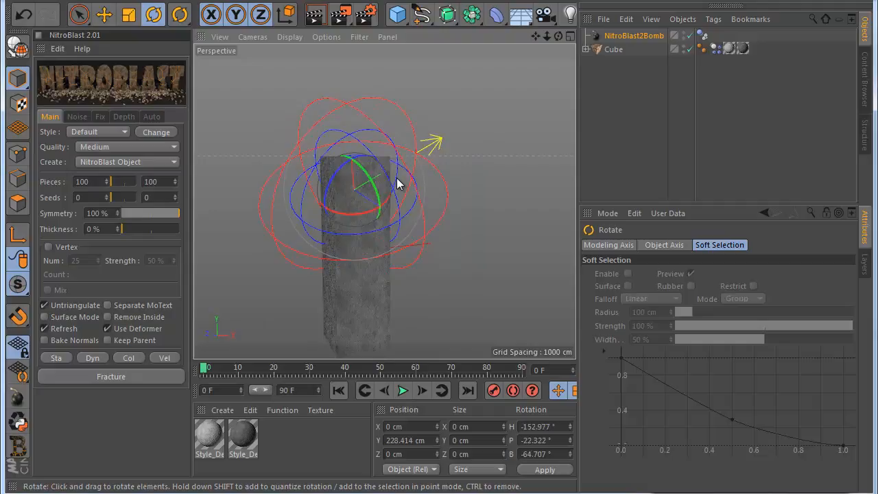
left_click(403, 389)
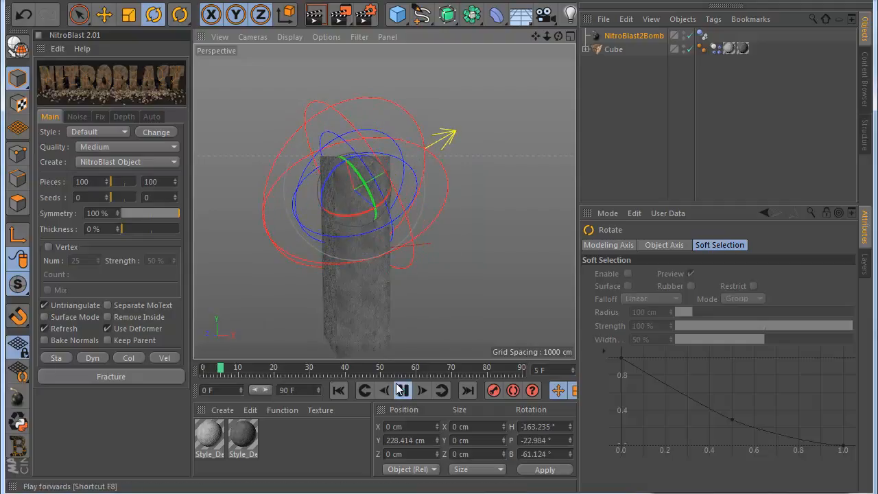
left_click(404, 389)
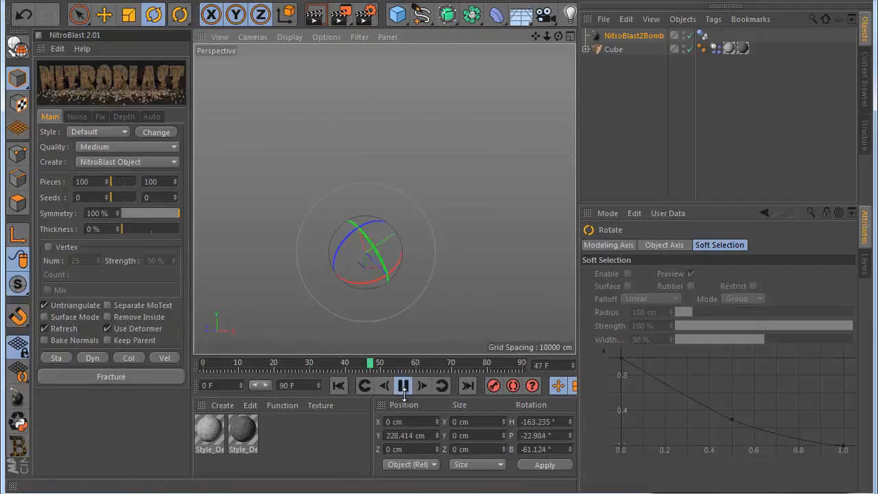
left_click(404, 384)
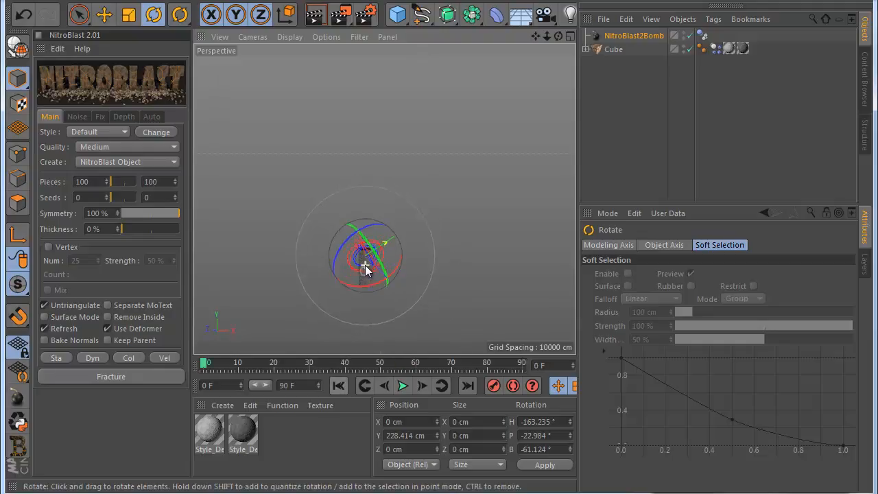
Start a new scene with a cube scaled into a thin square wall.
left_click(398, 14)
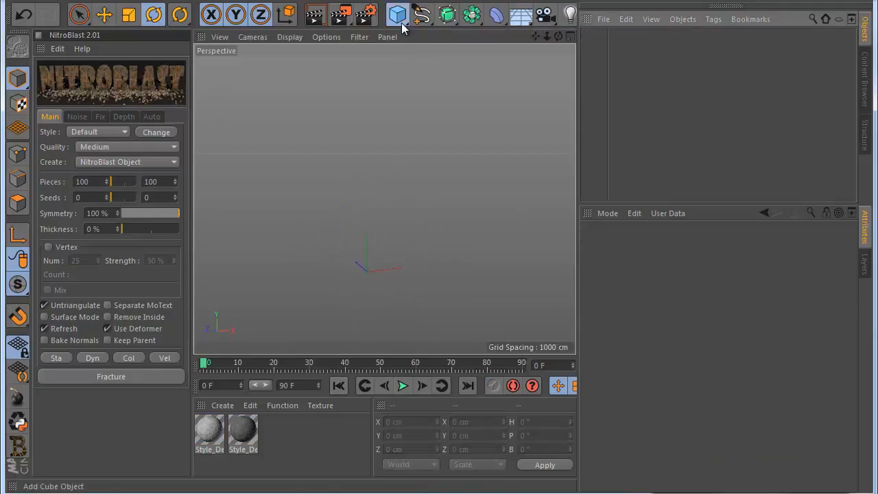
left_click(396, 14)
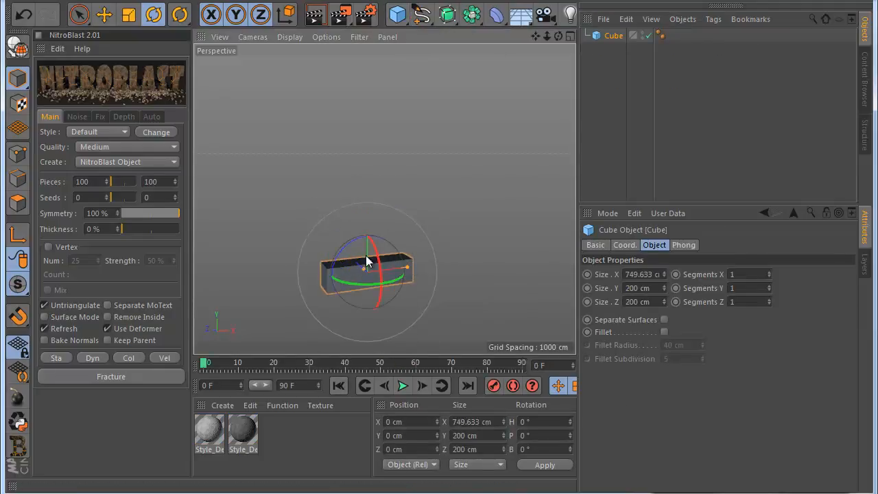
left_click_drag(368, 260, 367, 272)
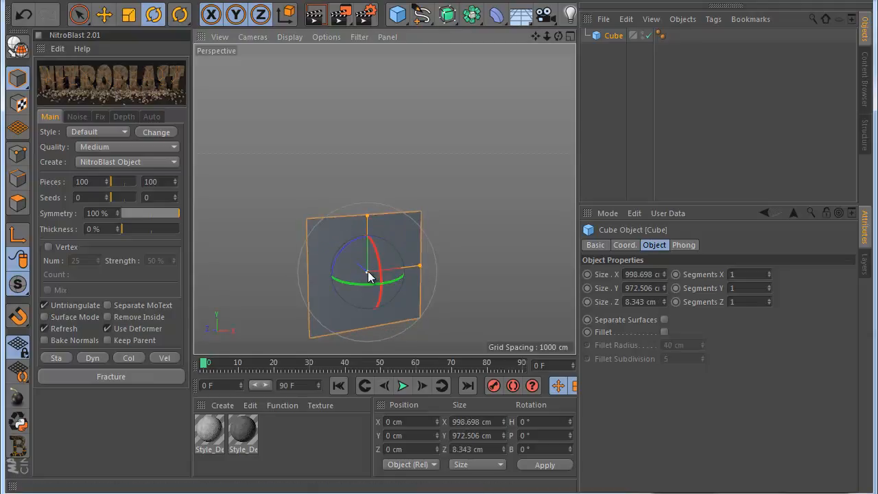
left_click_drag(371, 271, 359, 263)
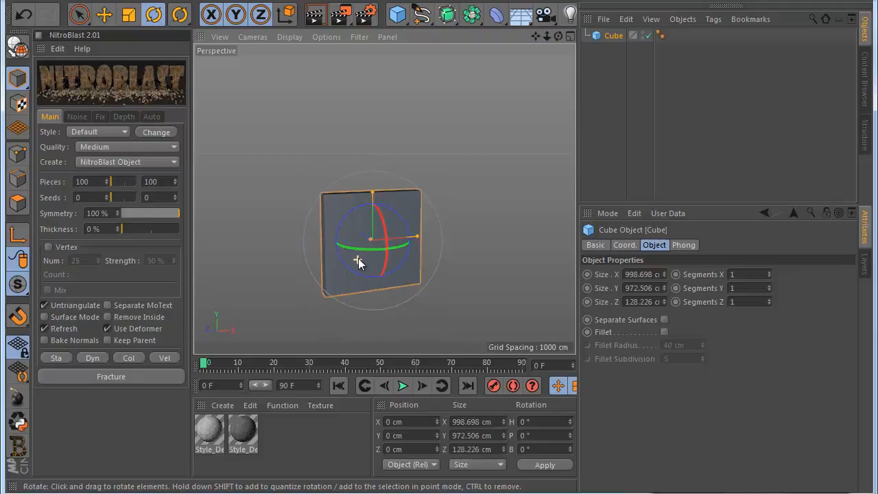
Add two NitroBlast2Bomb objects and slide the second one sideways along the wall.
left_click(109, 376)
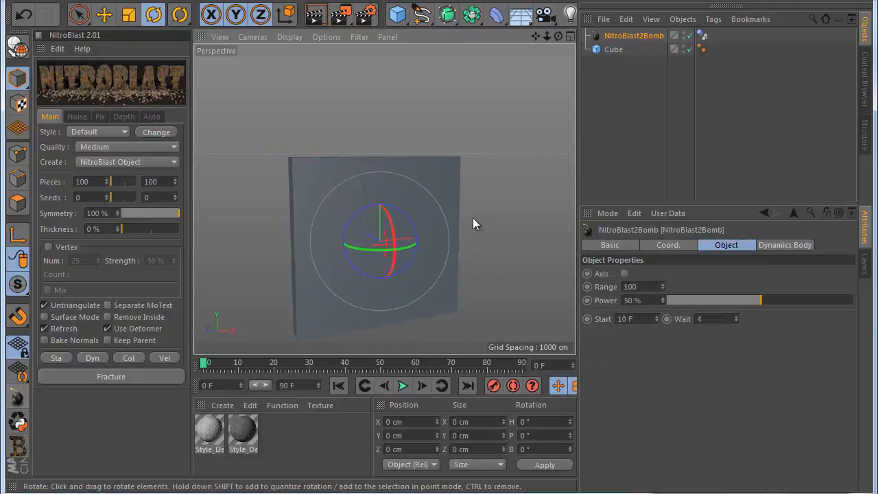
left_click(104, 14)
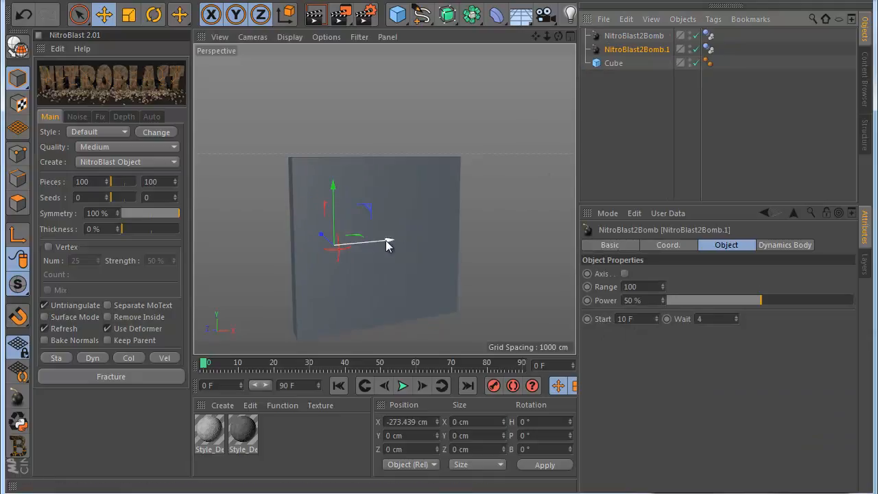
left_click_drag(387, 244, 428, 236)
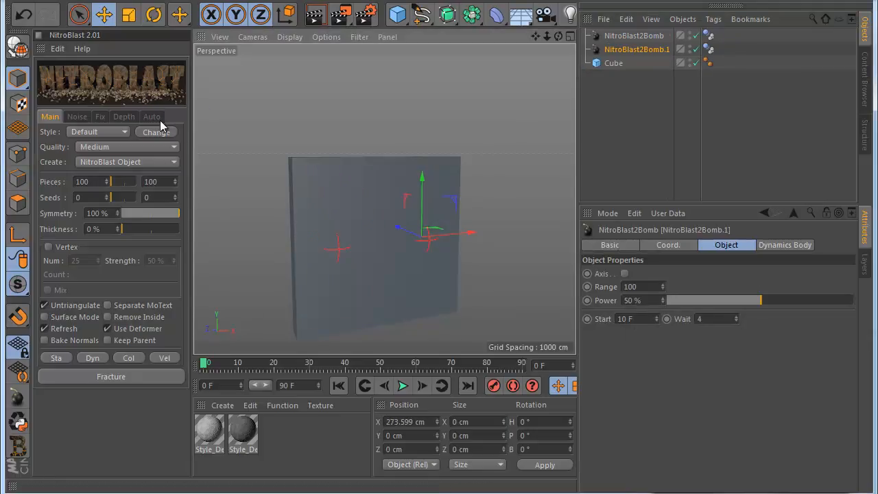
Auto-fracture the wall with both bombs as Dynamic and the cube as Static, then play the wall blowing apart.
left_click(151, 116)
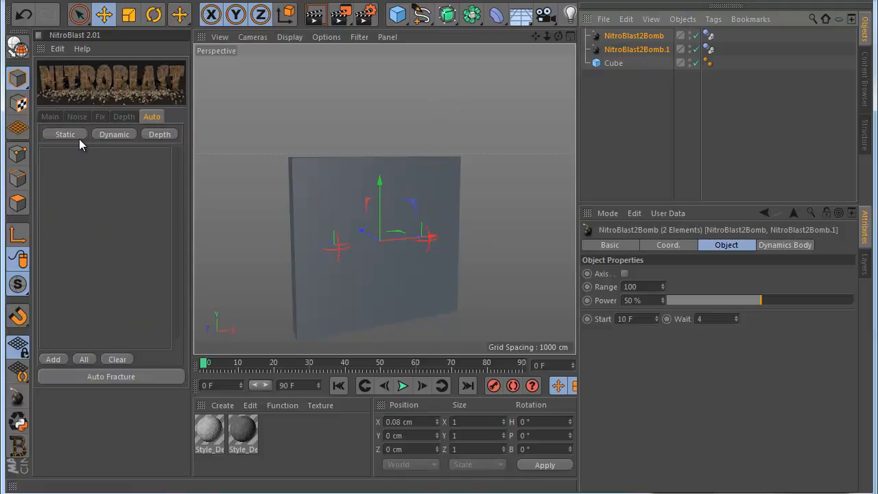
left_click(65, 134)
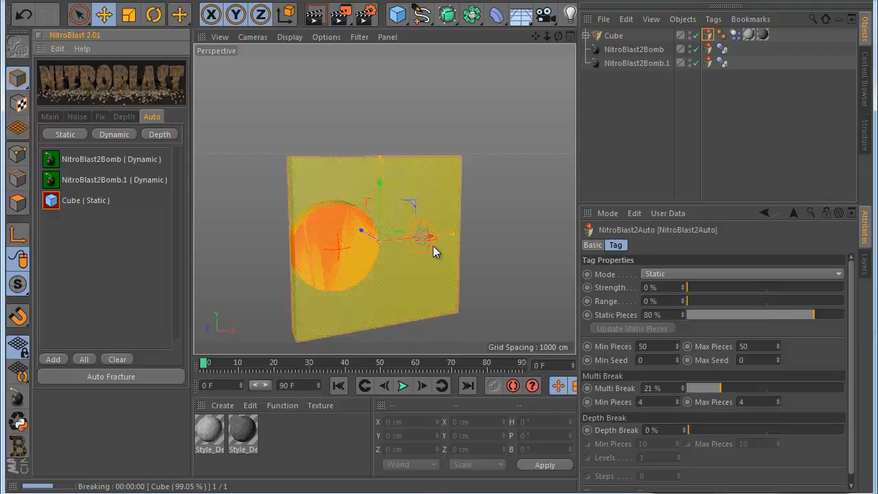
left_click(403, 384)
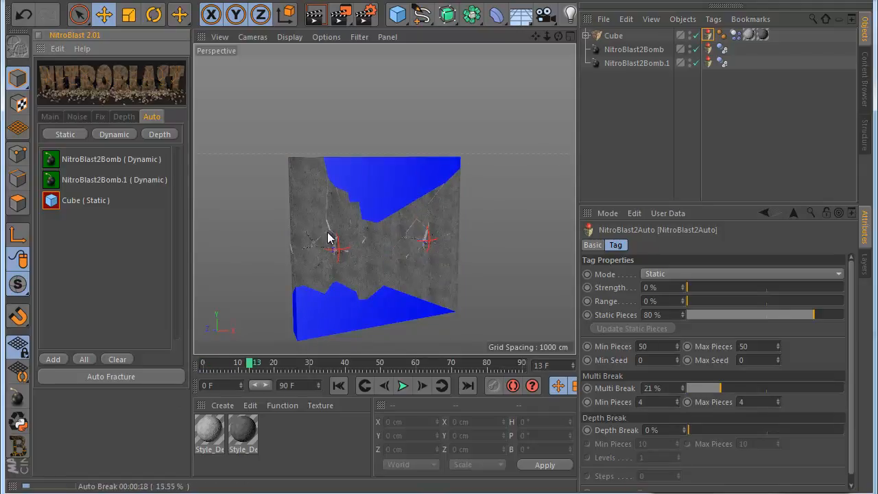
left_click(403, 384)
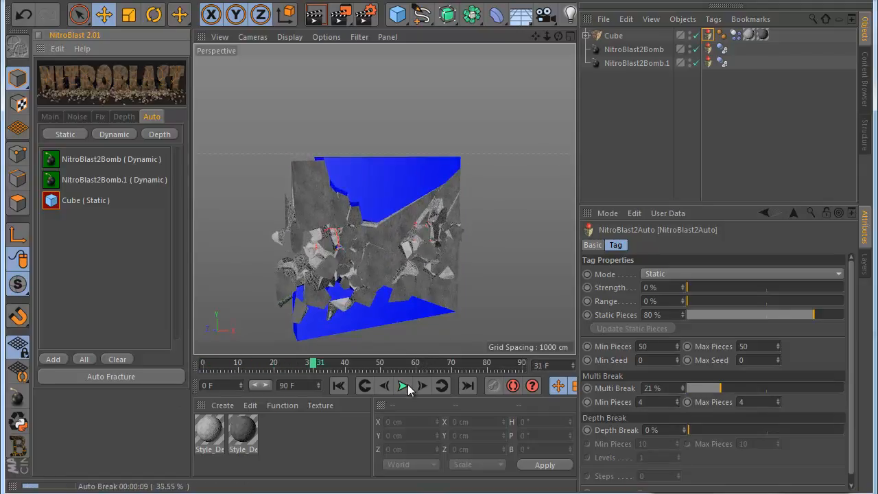
left_click(403, 384)
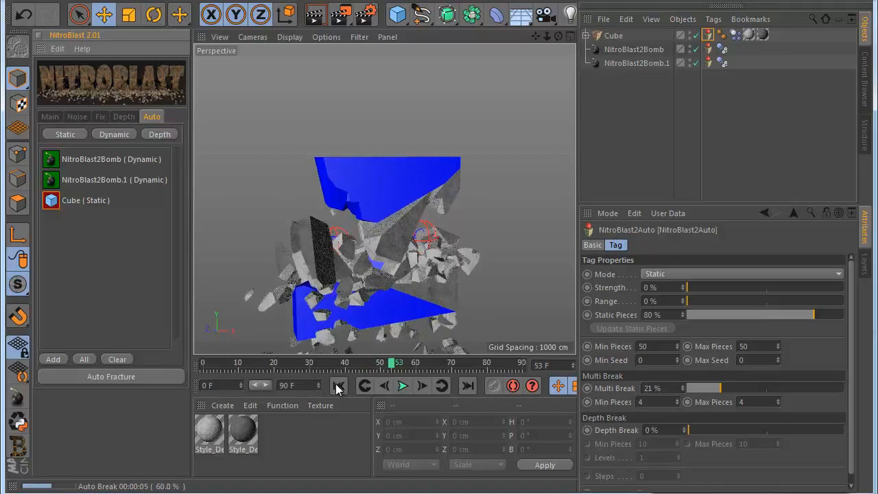